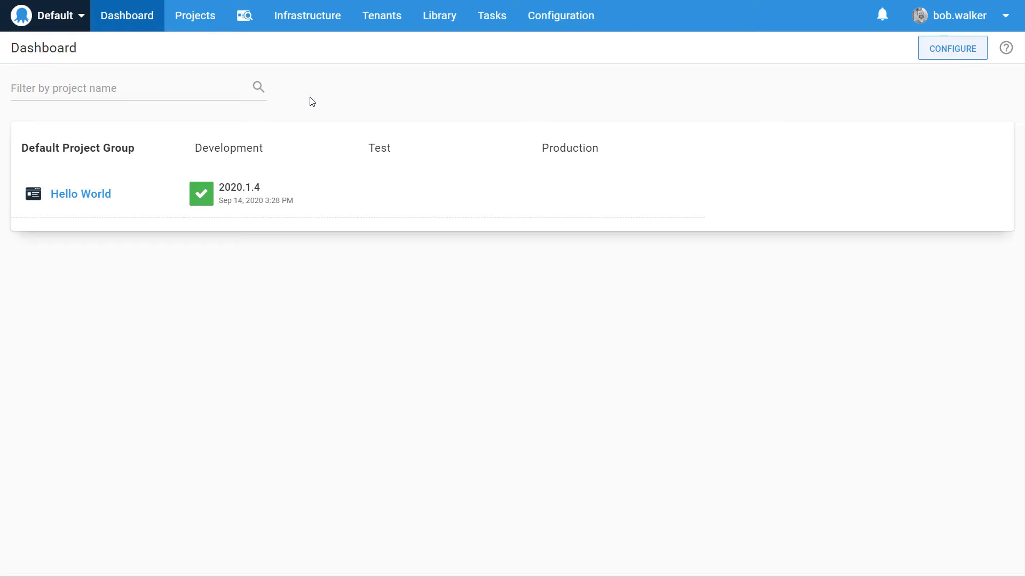
# Go to the Accounts page under Infrastructure.
pyautogui.click(308, 16)
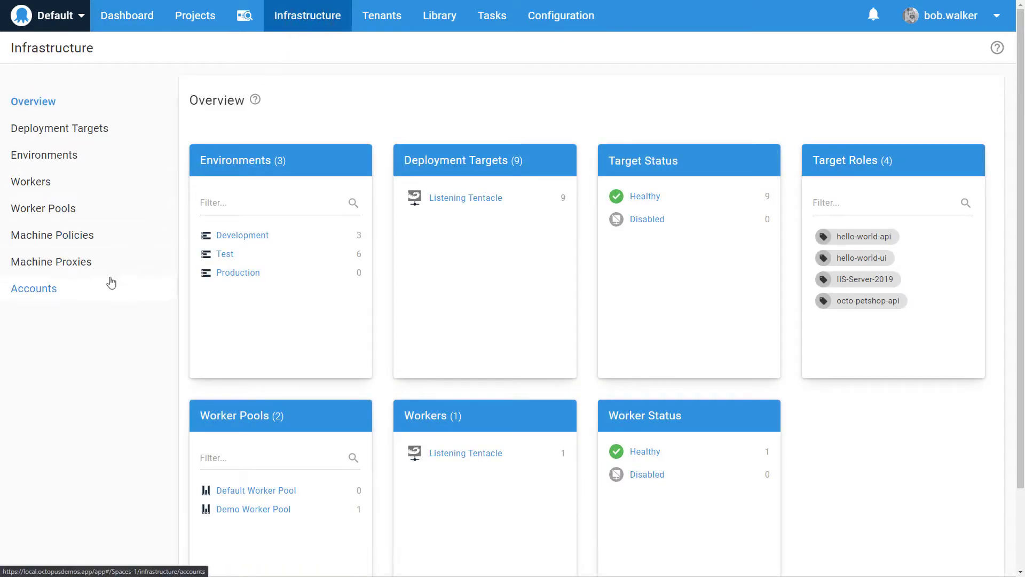
pyautogui.click(33, 287)
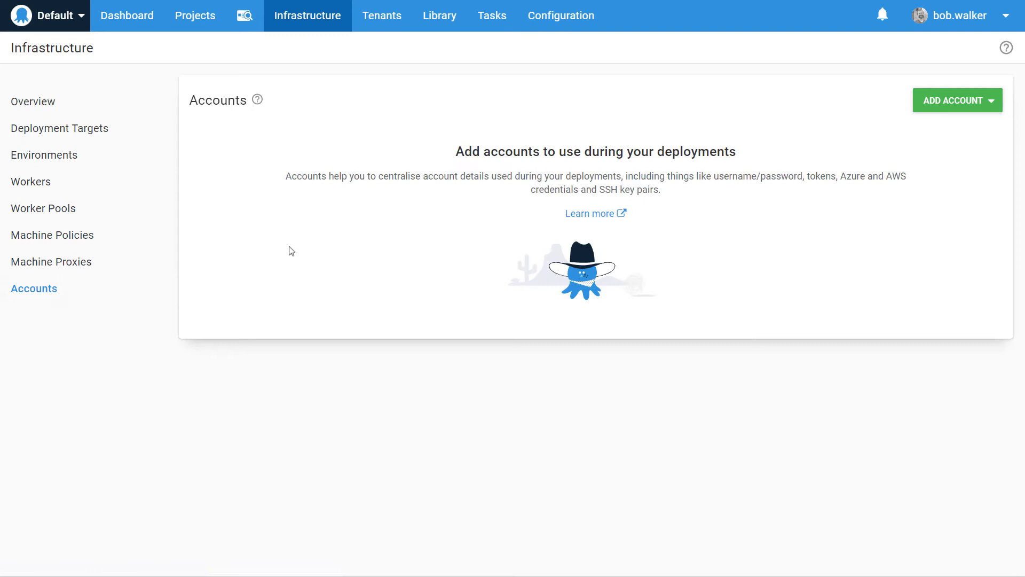
# Add an Azure Subscription account and name it 'Azure Demo'.
pyautogui.click(956, 100)
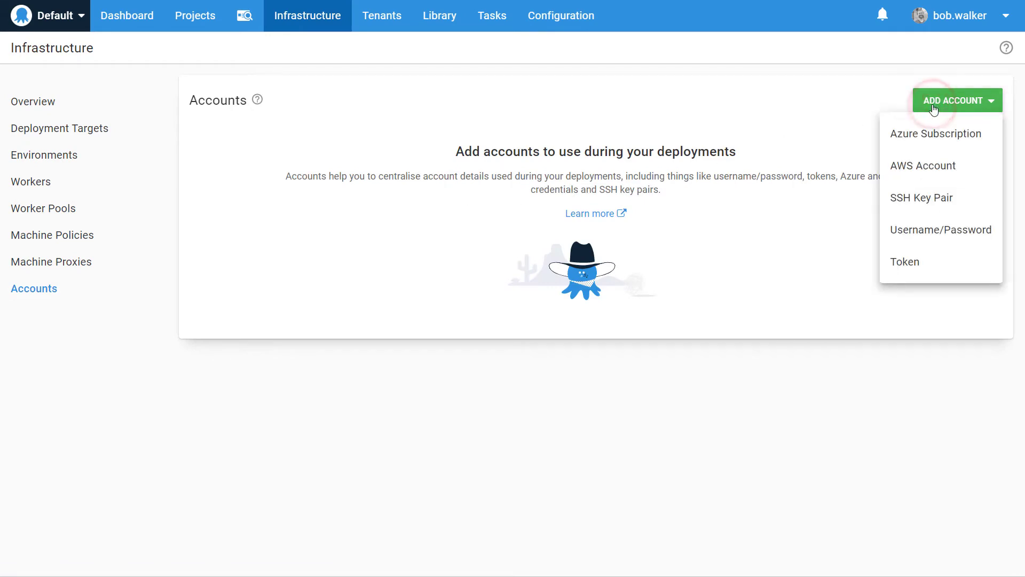
pyautogui.click(935, 133)
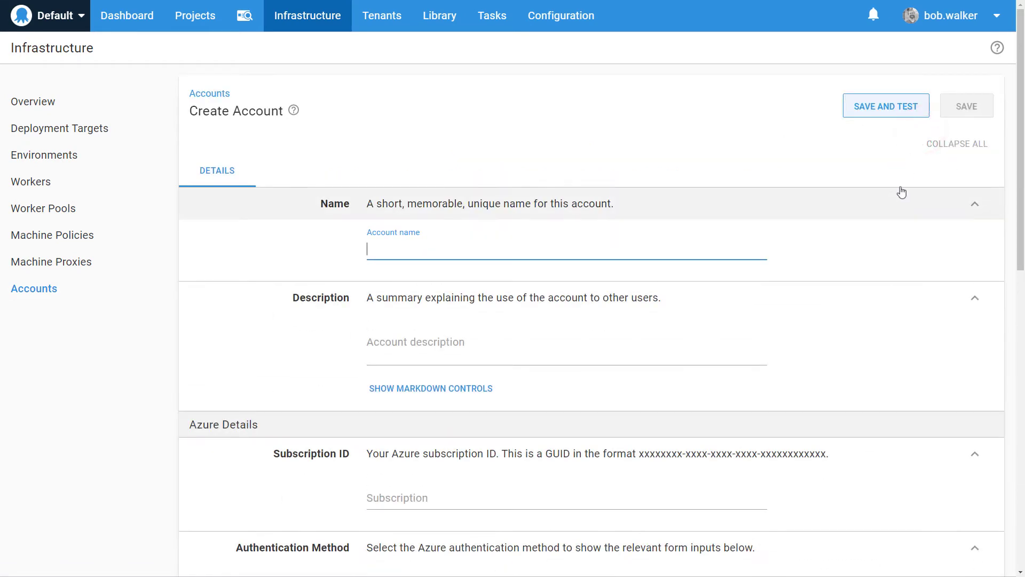
pyautogui.write('Azure Demo')
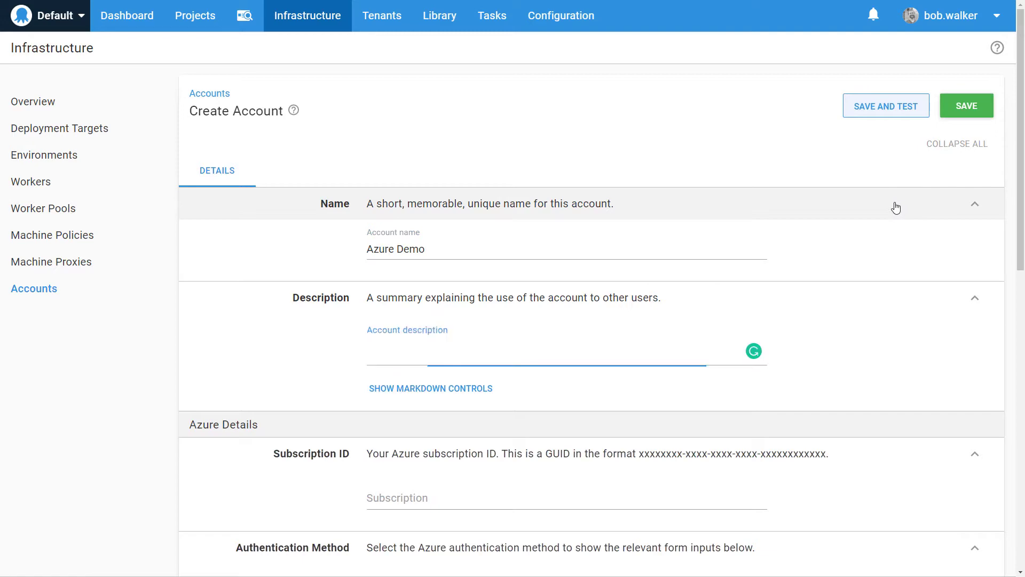
pyautogui.scroll(-3)
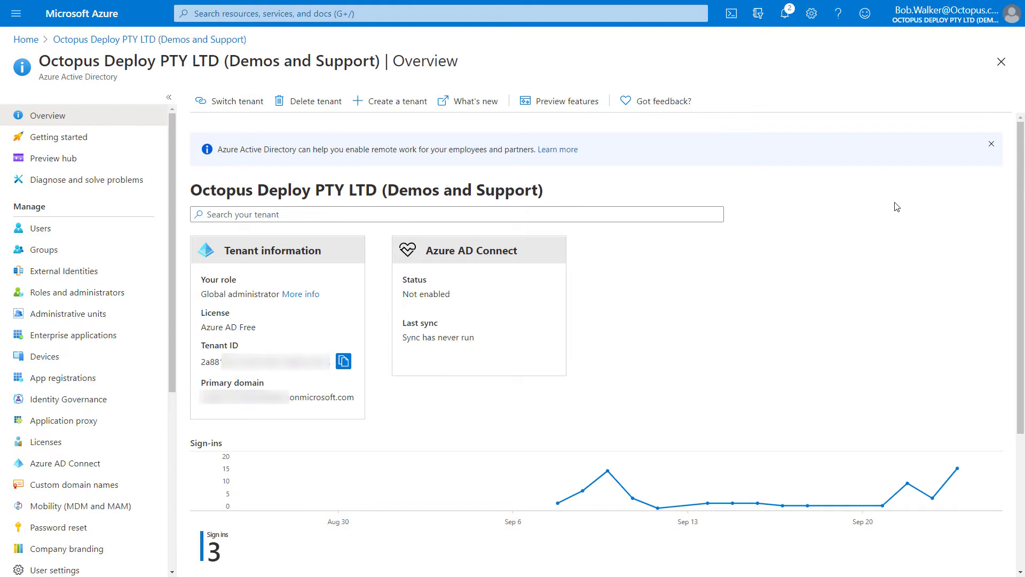
pyautogui.moveTo(777, 239)
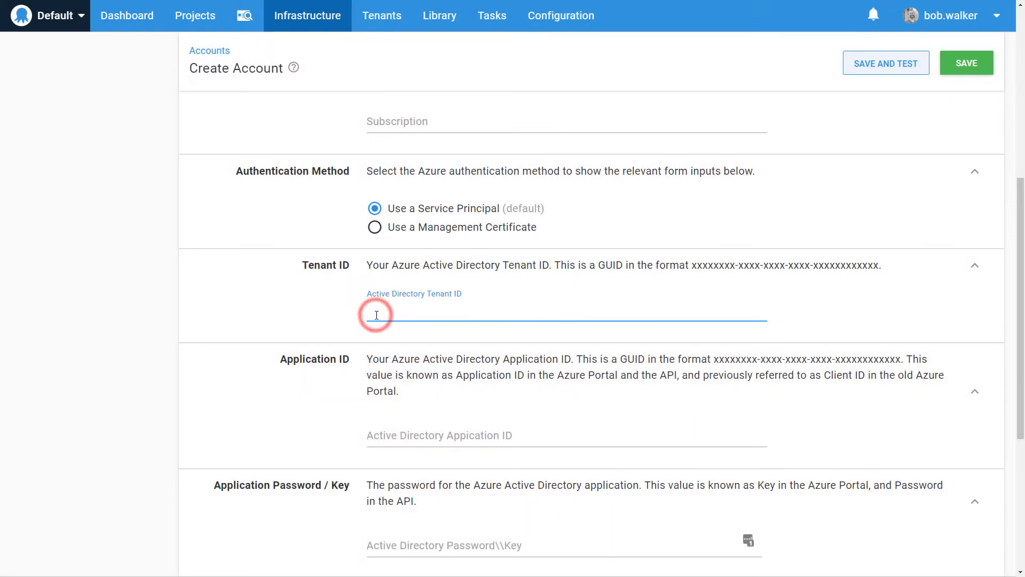
# Enter the copied tenant ID (2a88…) into the Octopus Tenant ID field.
pyautogui.write('2a88')
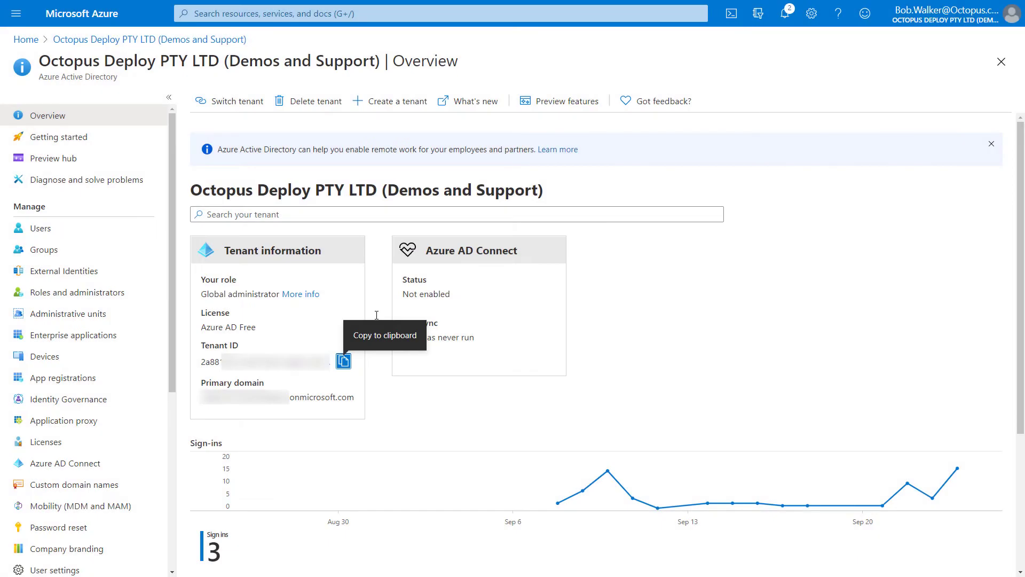
pyautogui.moveTo(327, 319)
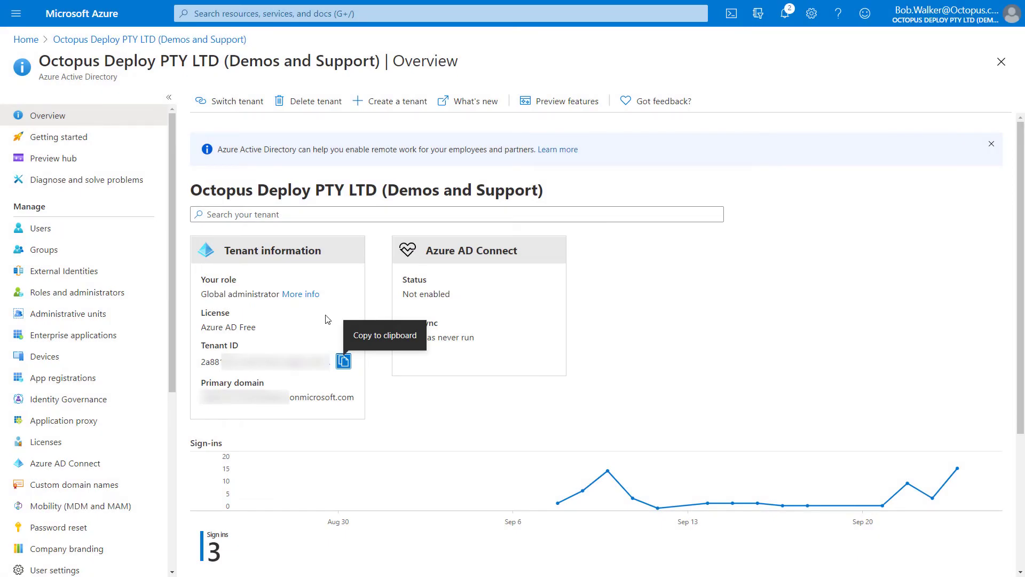
pyautogui.click(64, 377)
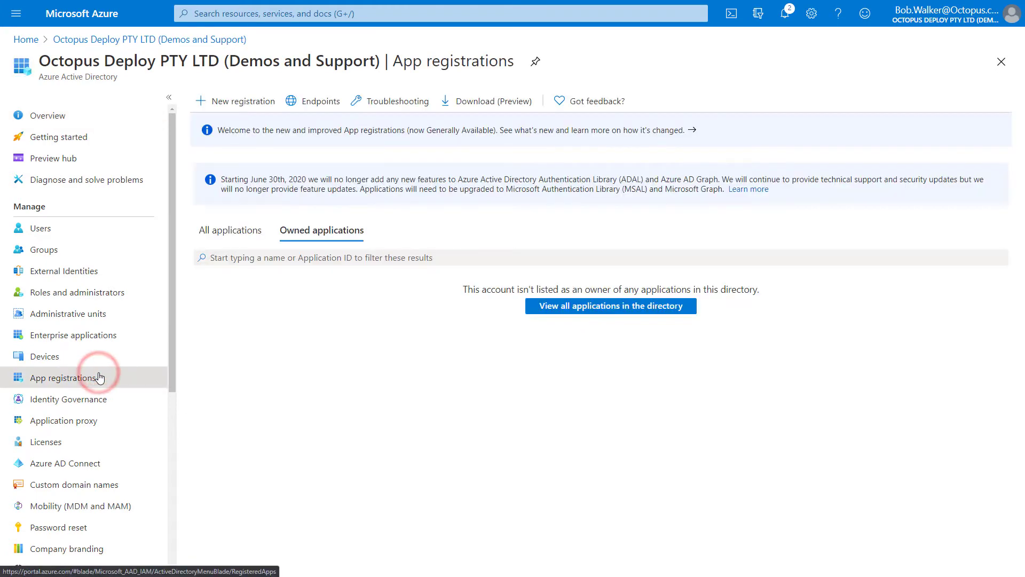
pyautogui.moveTo(227, 127)
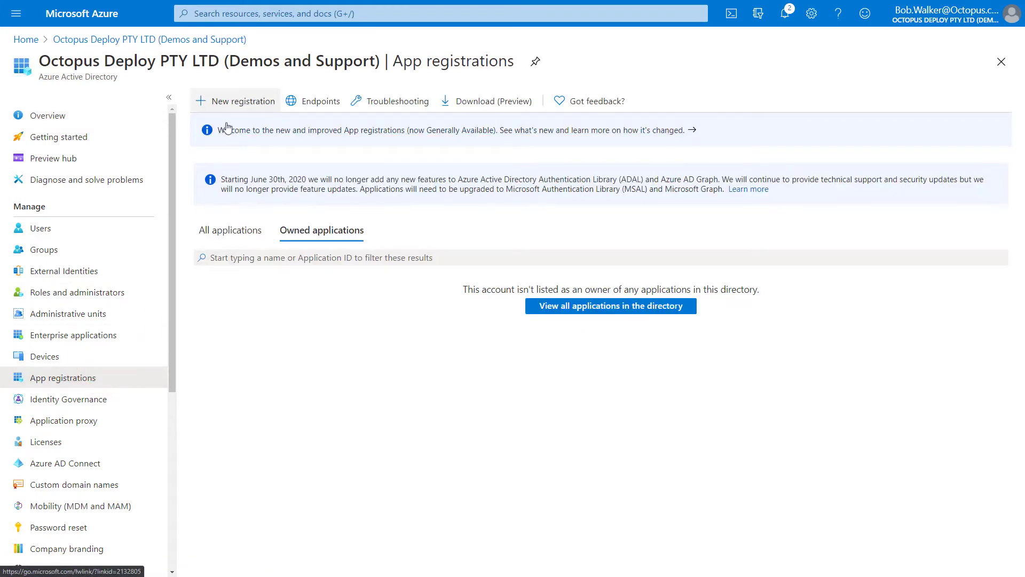
pyautogui.click(241, 100)
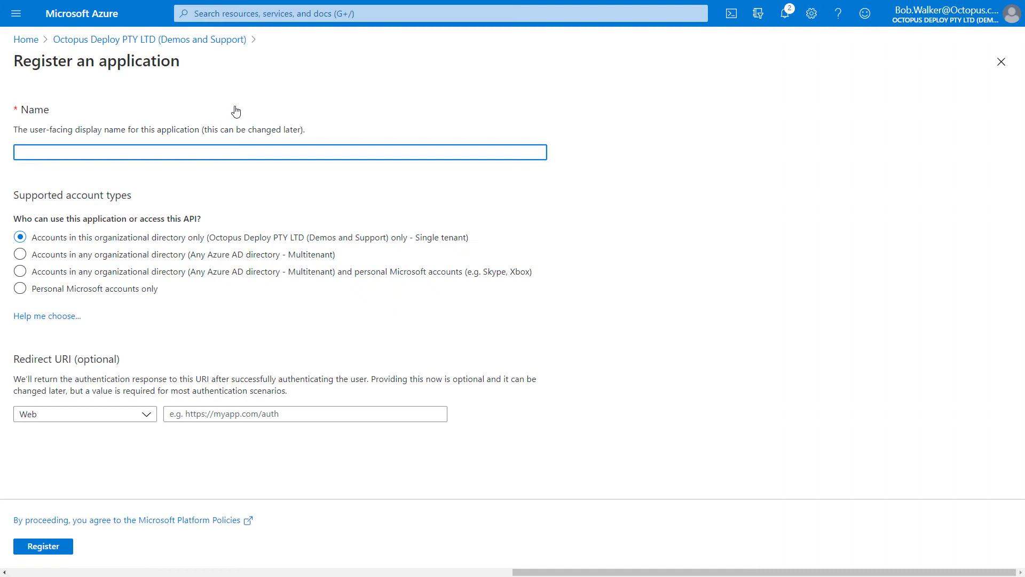
pyautogui.write('Demo App')
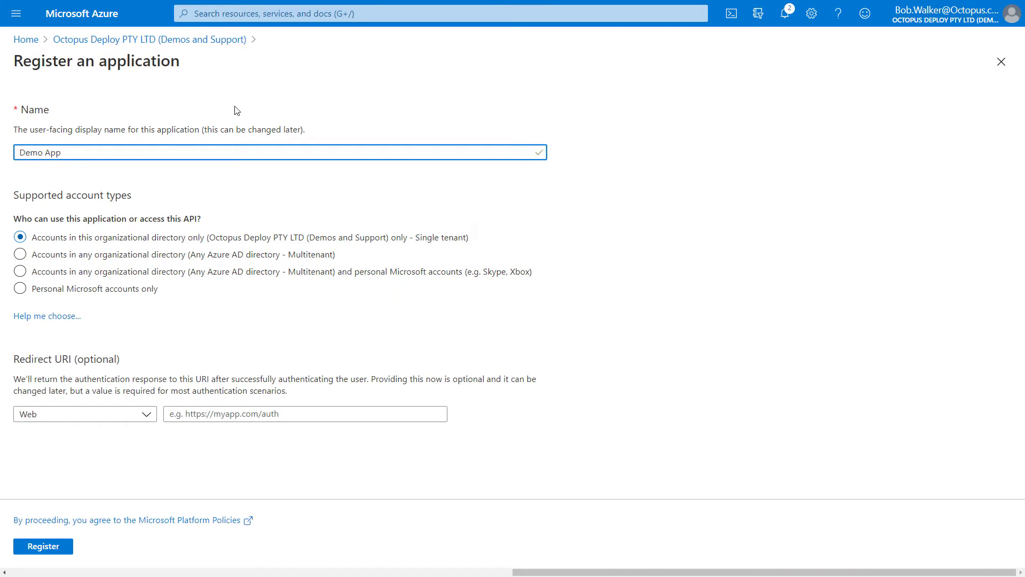
pyautogui.write('https:/')
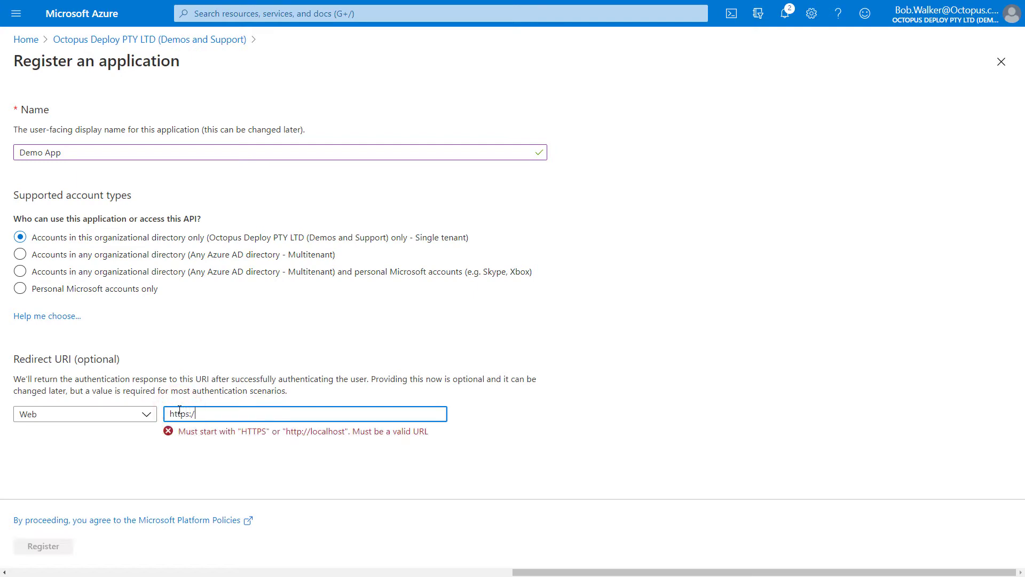
pyautogui.write('local.octopu')
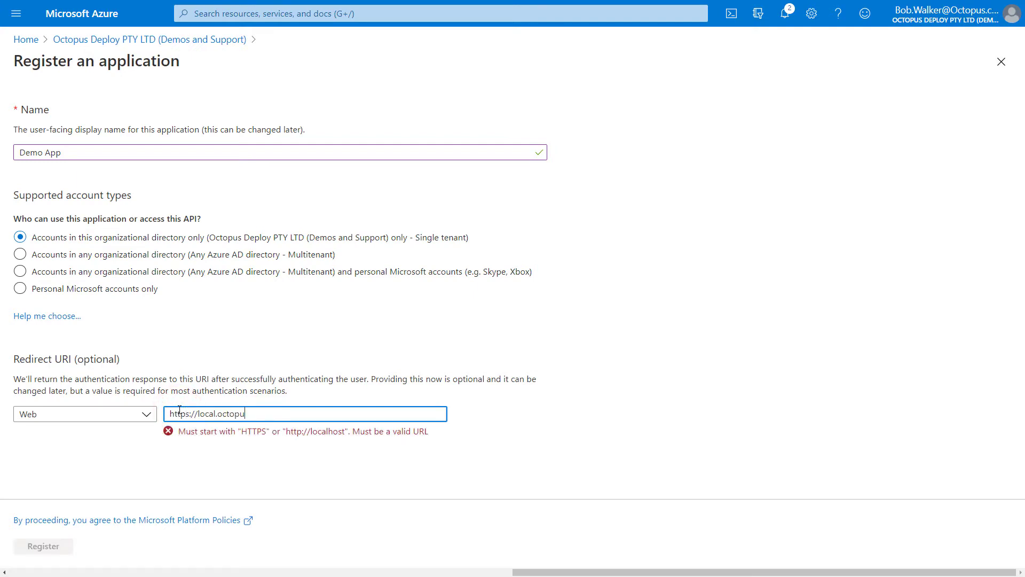
pyautogui.write('sdemos.app')
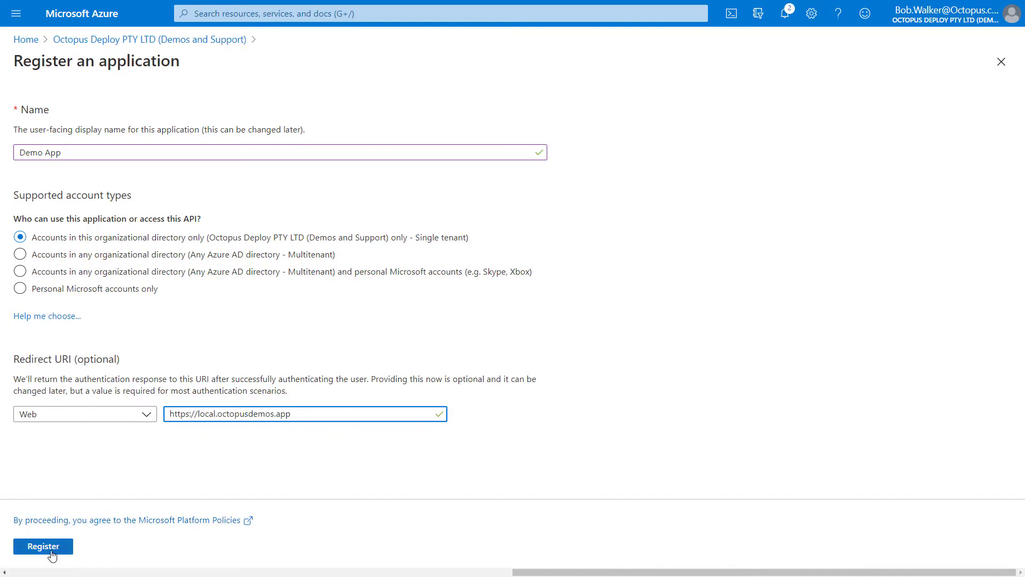
# Register Demo App and copy its Application (client) ID.
pyautogui.click(43, 546)
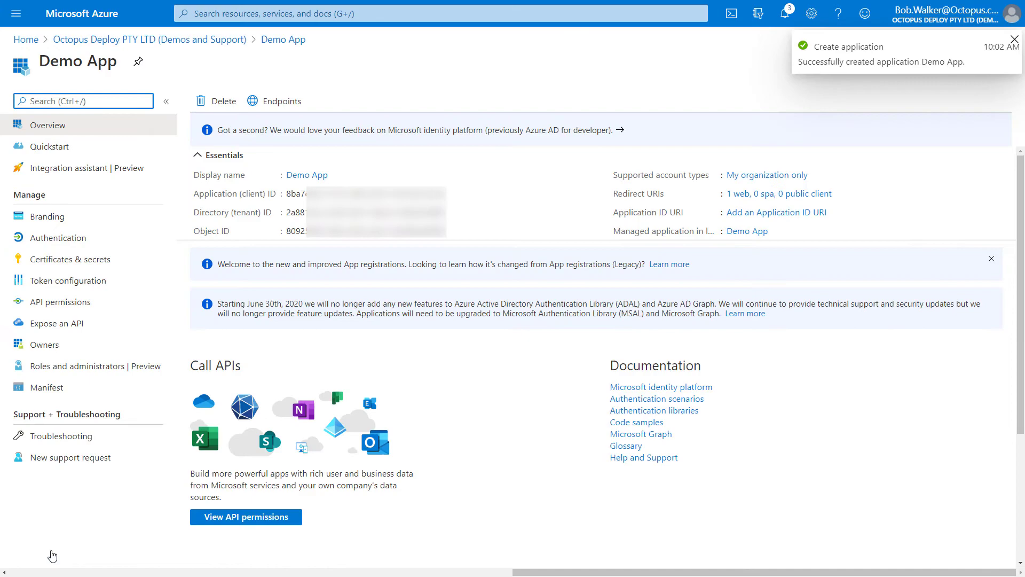
pyautogui.moveTo(456, 197)
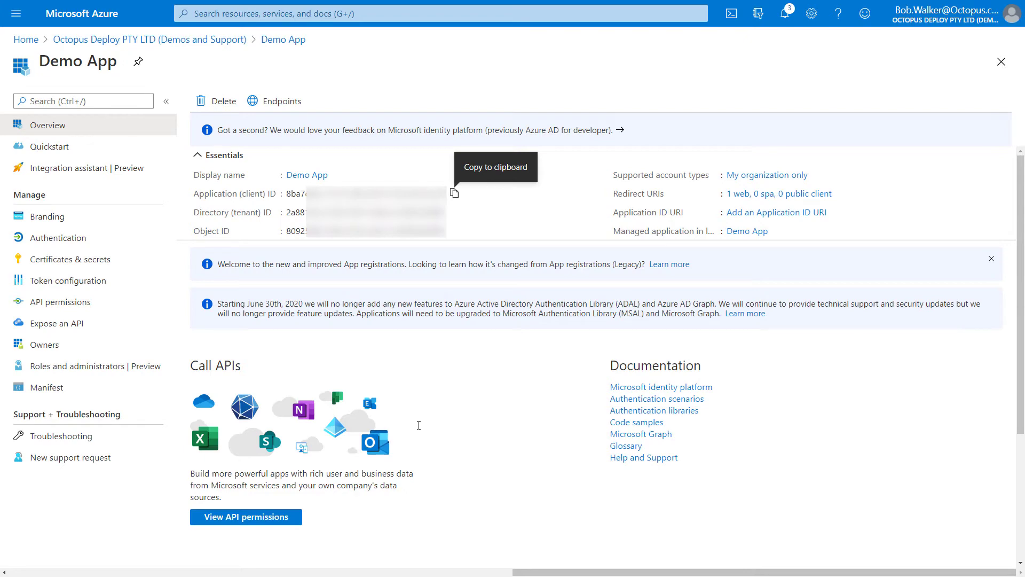
pyautogui.click(68, 259)
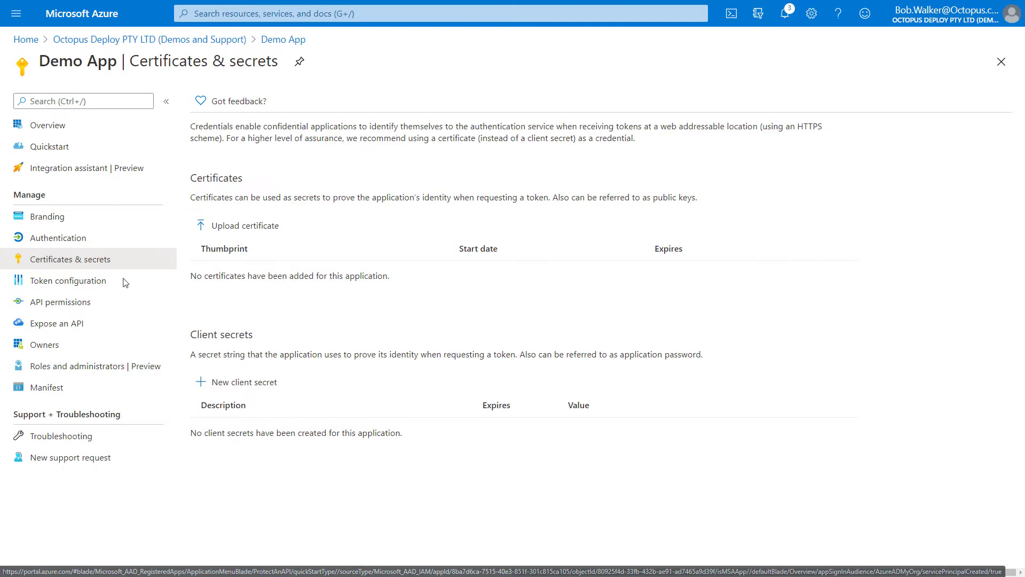
# Add a client secret described 'Demo Secret' with the default 1-year expiry.
pyautogui.click(243, 382)
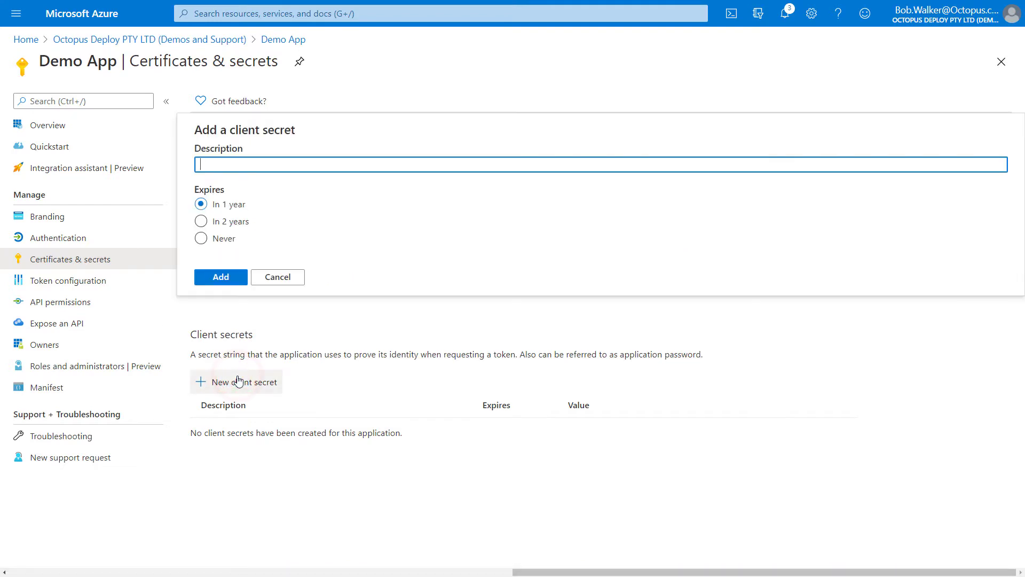
pyautogui.write('Demo Secret')
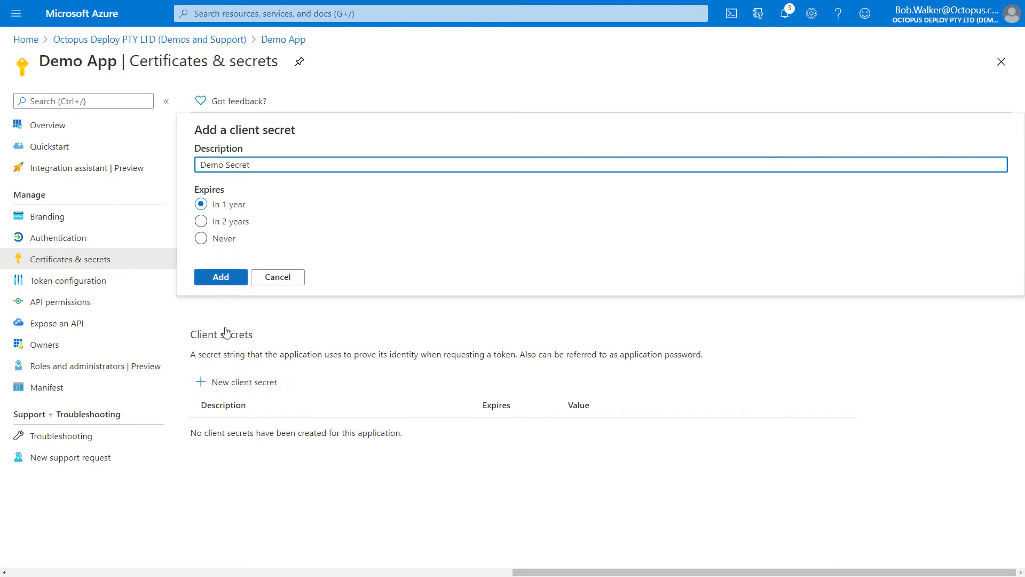
pyautogui.click(220, 277)
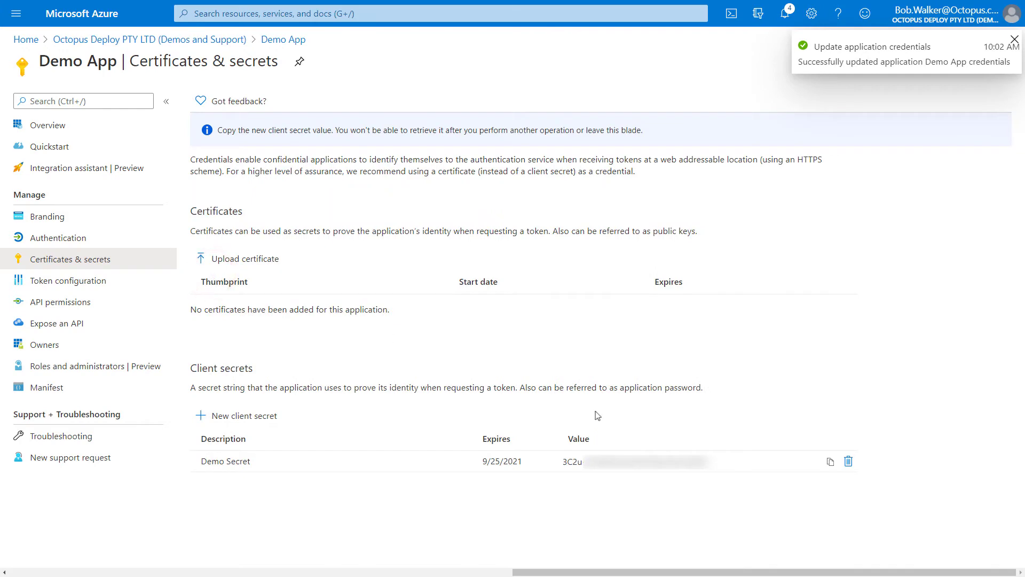
pyautogui.moveTo(639, 426)
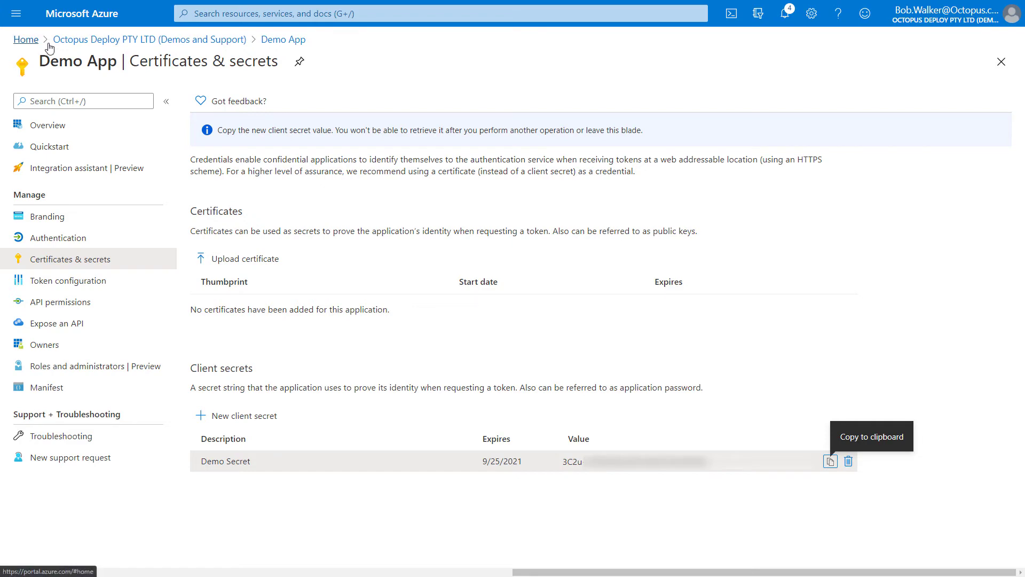
# Show the Subscriptions list with the Samples & Demos subscription ID via the portal menu.
pyautogui.click(16, 13)
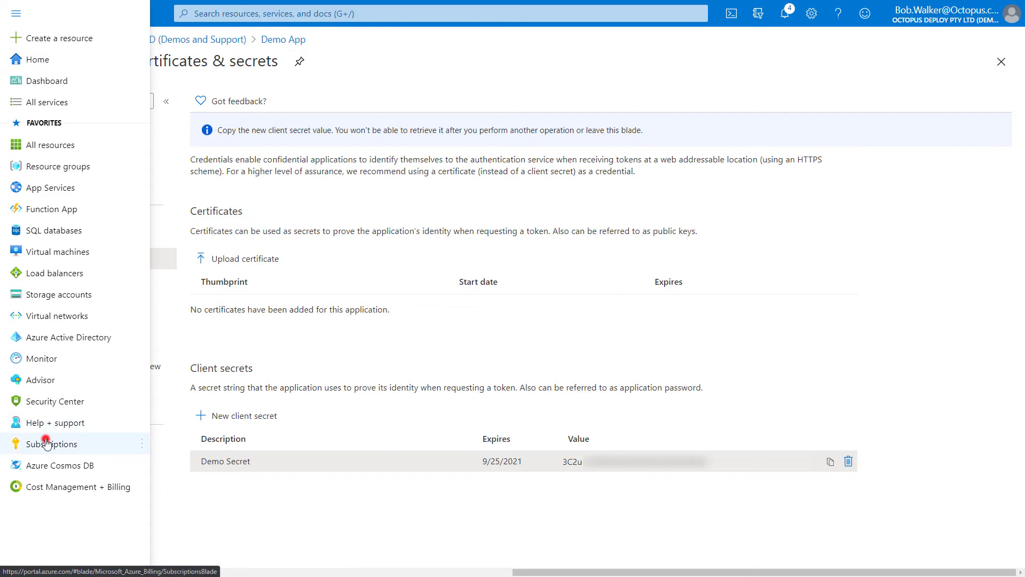
pyautogui.click(48, 443)
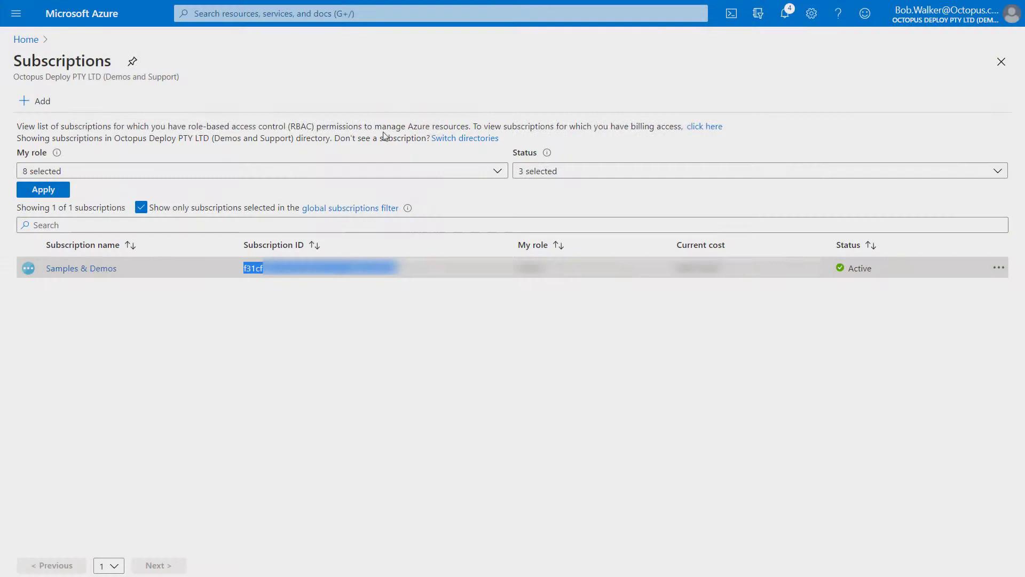
# In Samples & Demos Access control (IAM), begin a role assignment with the Contributor role.
pyautogui.click(81, 268)
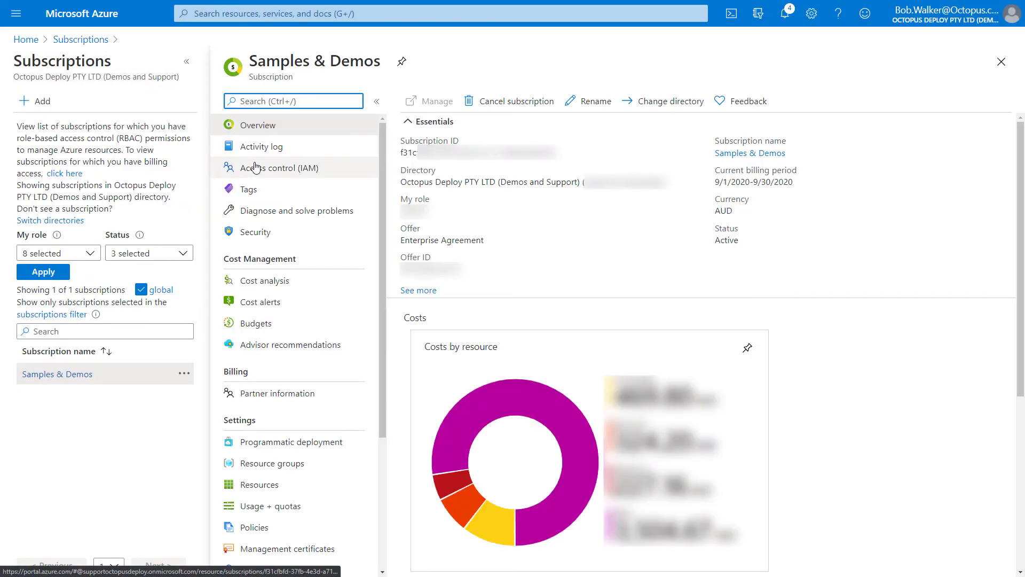
pyautogui.click(277, 168)
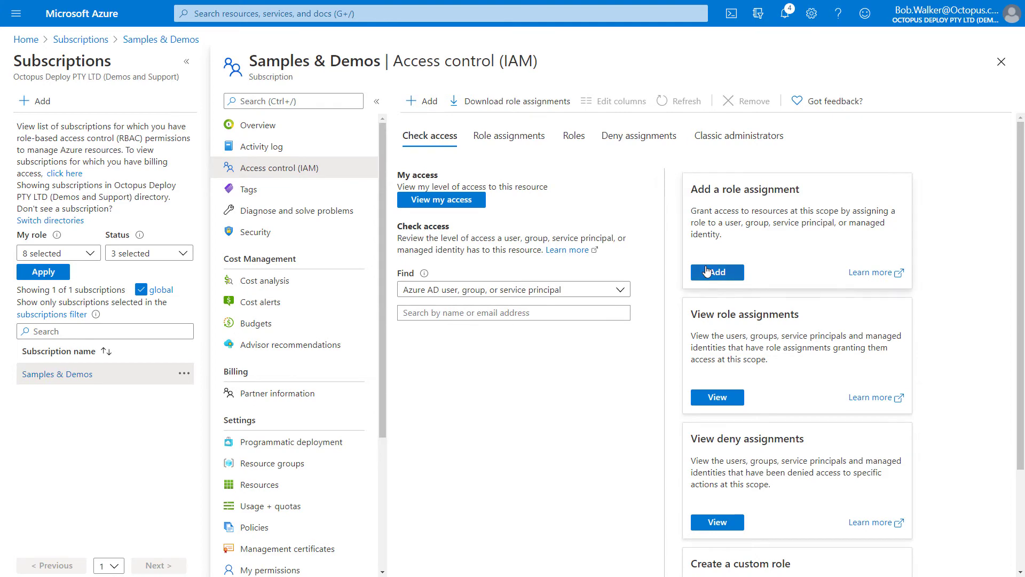
pyautogui.click(716, 272)
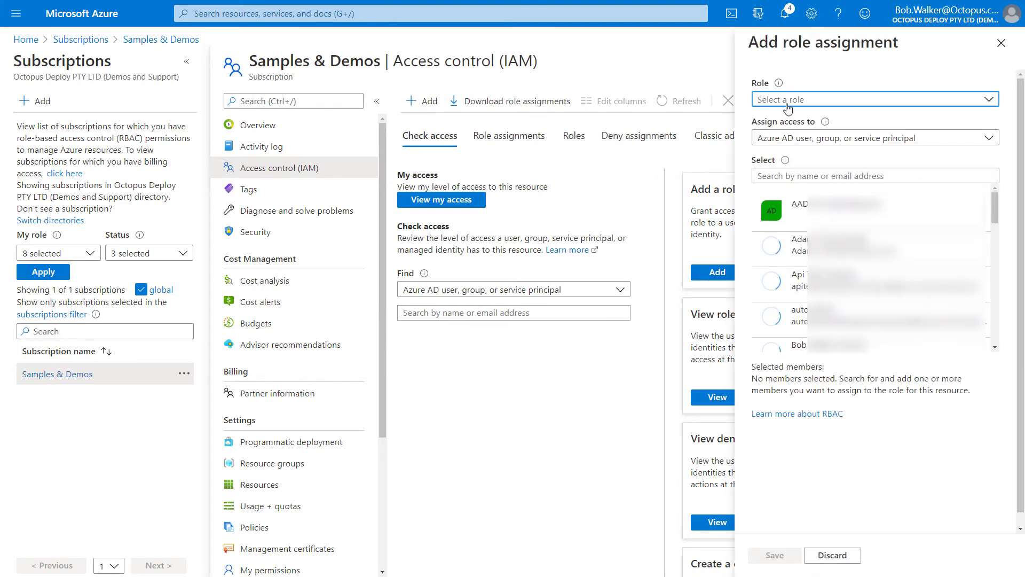
pyautogui.click(872, 98)
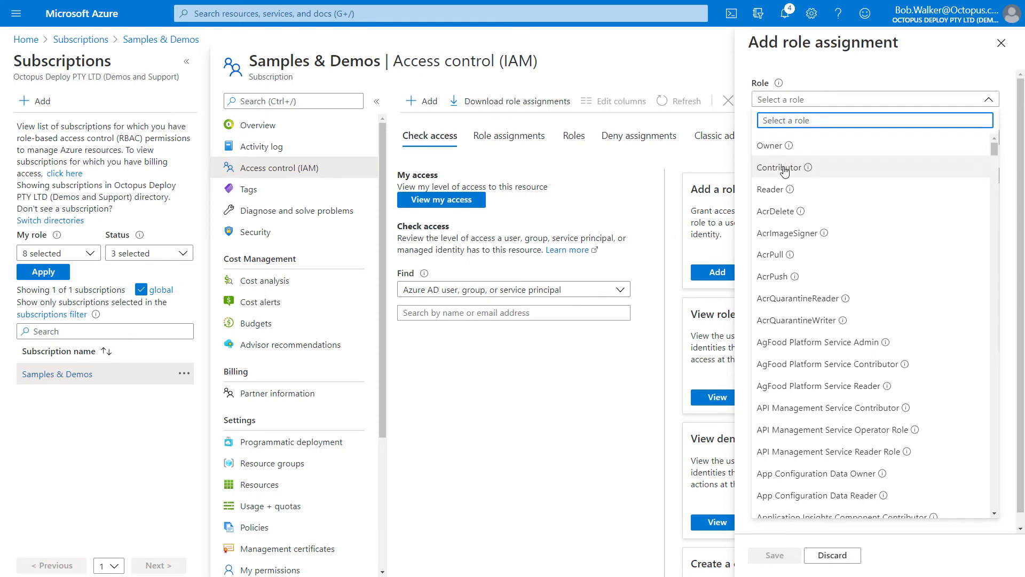
pyautogui.click(781, 167)
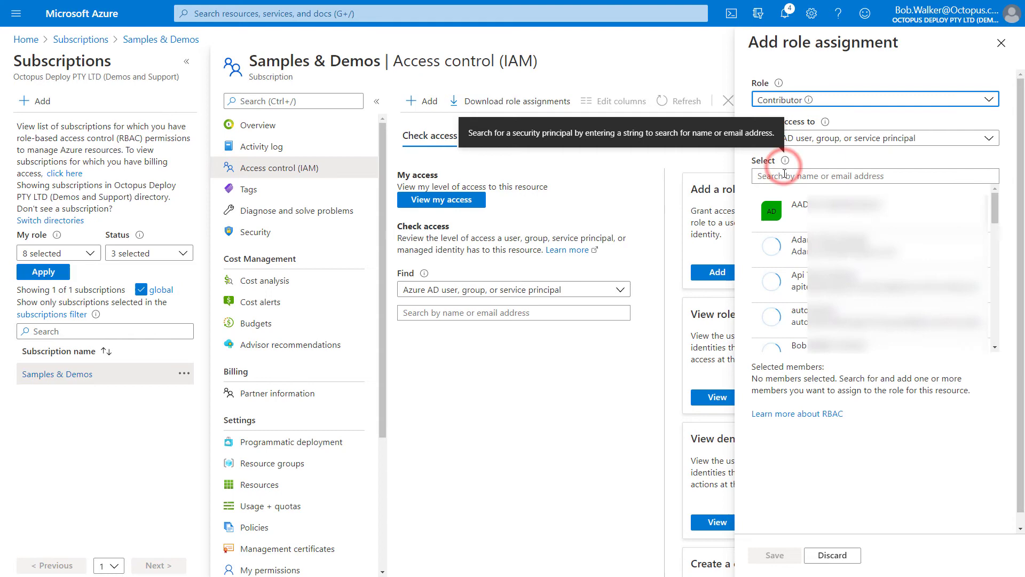
# Assign Demo App as the Contributor member and save the role assignment.
pyautogui.write('Demo')
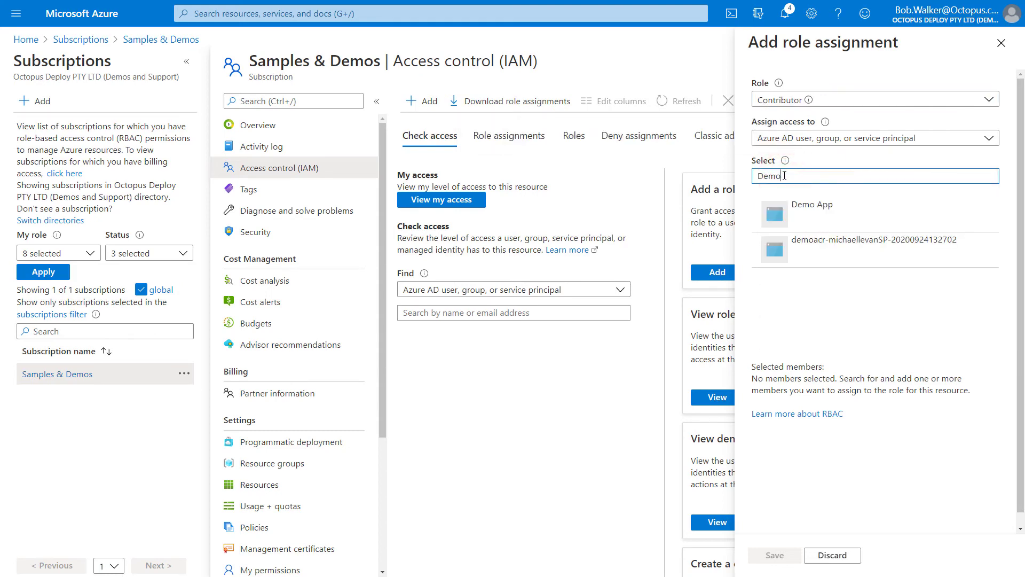
pyautogui.click(810, 204)
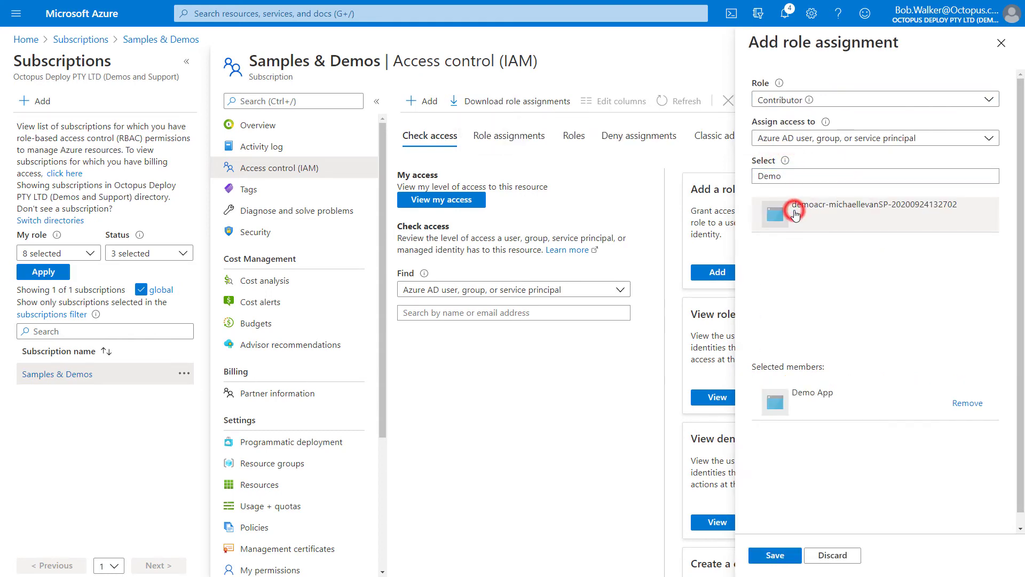
pyautogui.moveTo(777, 502)
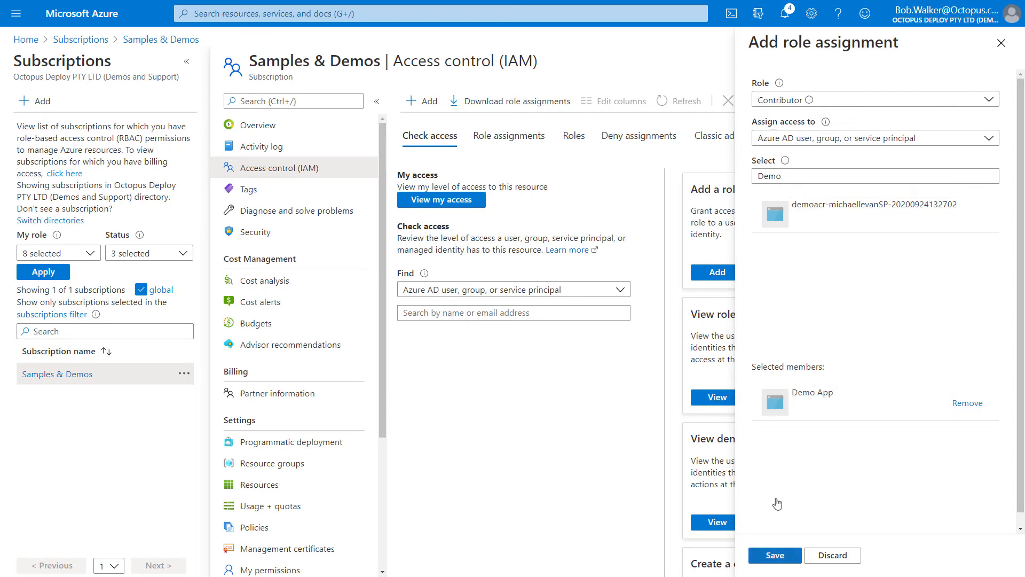
pyautogui.click(774, 554)
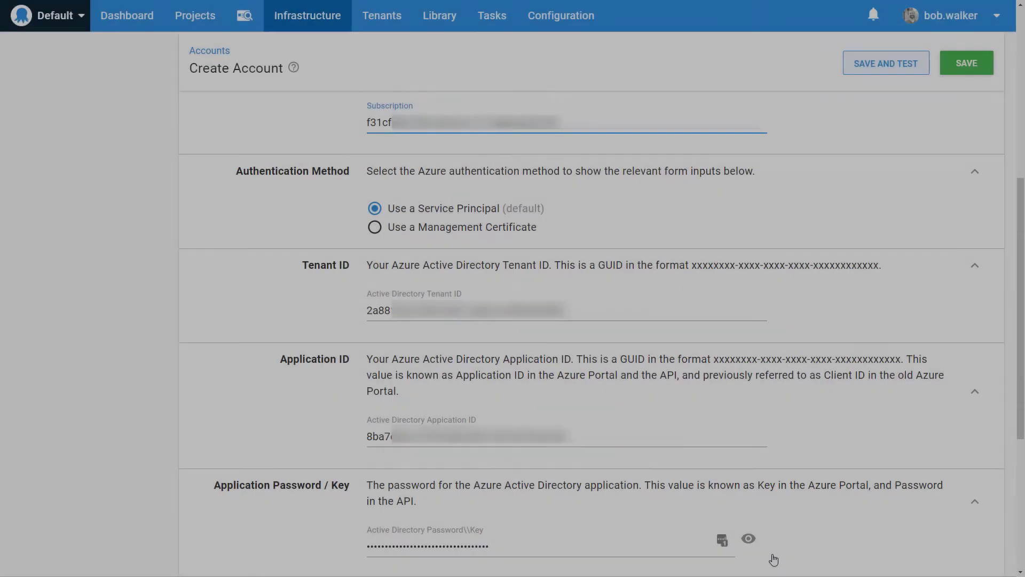
# Under Restrictions, limit the account's Environments to Development.
pyautogui.scroll(-3)
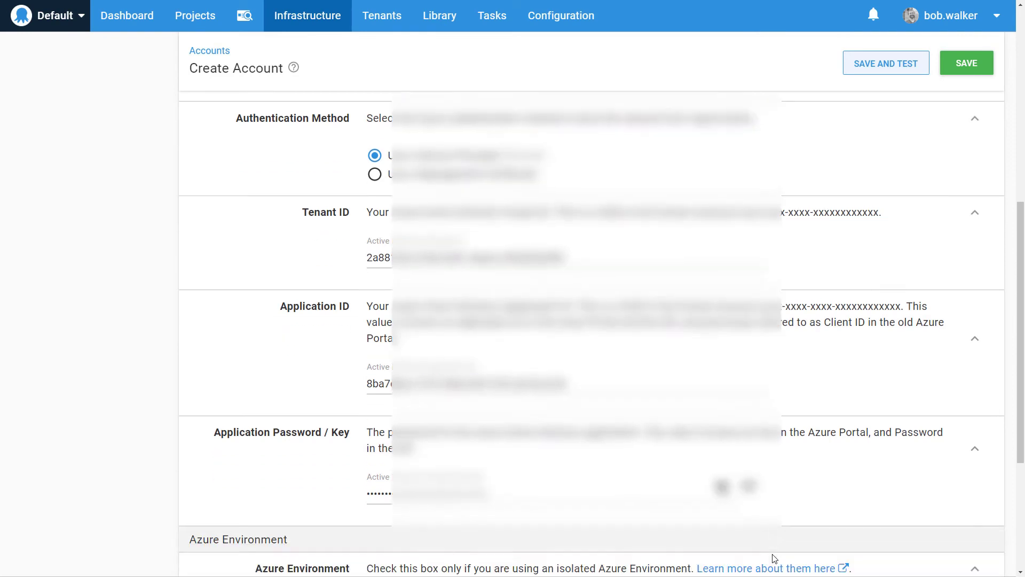
pyautogui.scroll(-3)
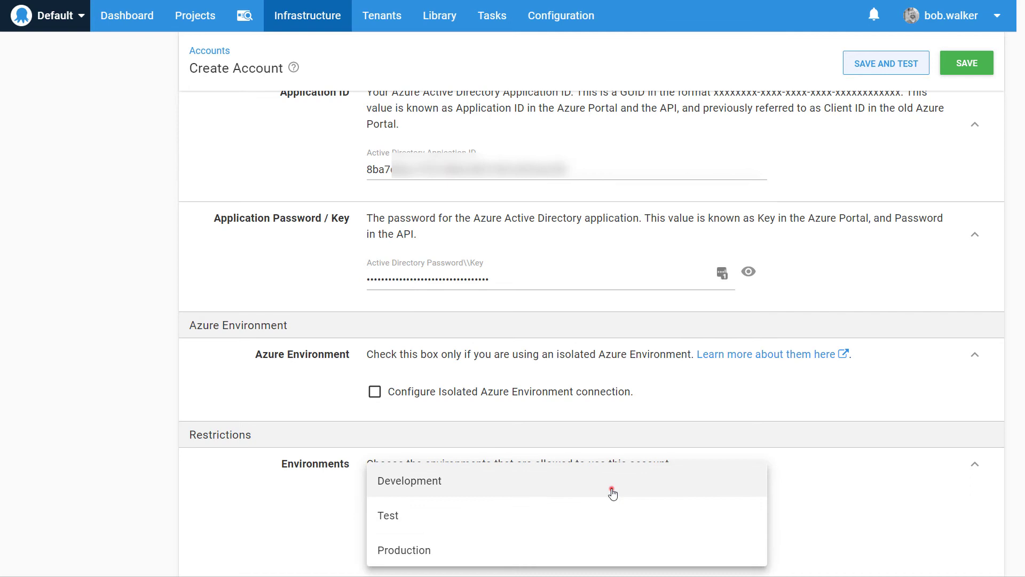
pyautogui.click(409, 481)
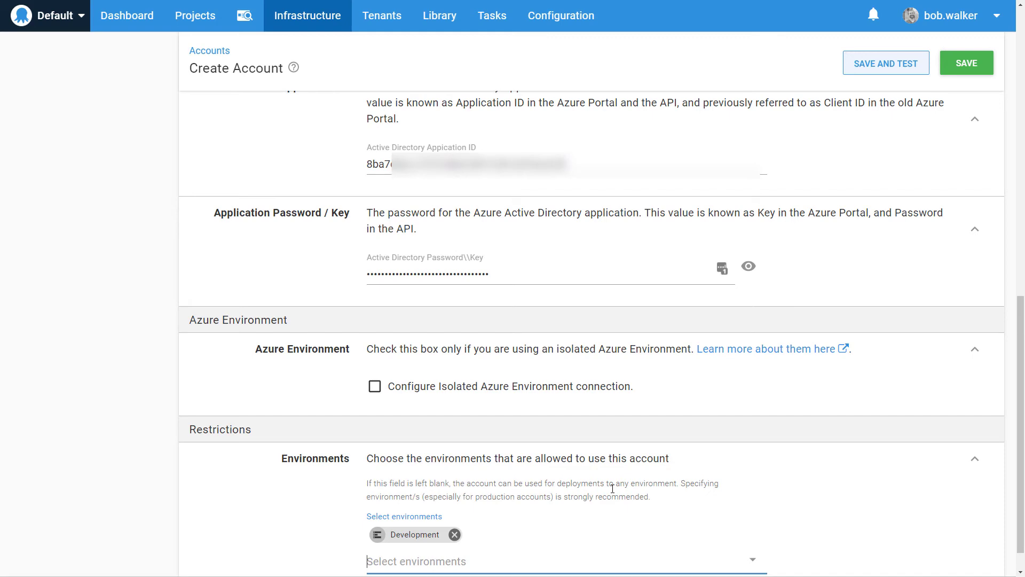
pyautogui.moveTo(613, 491)
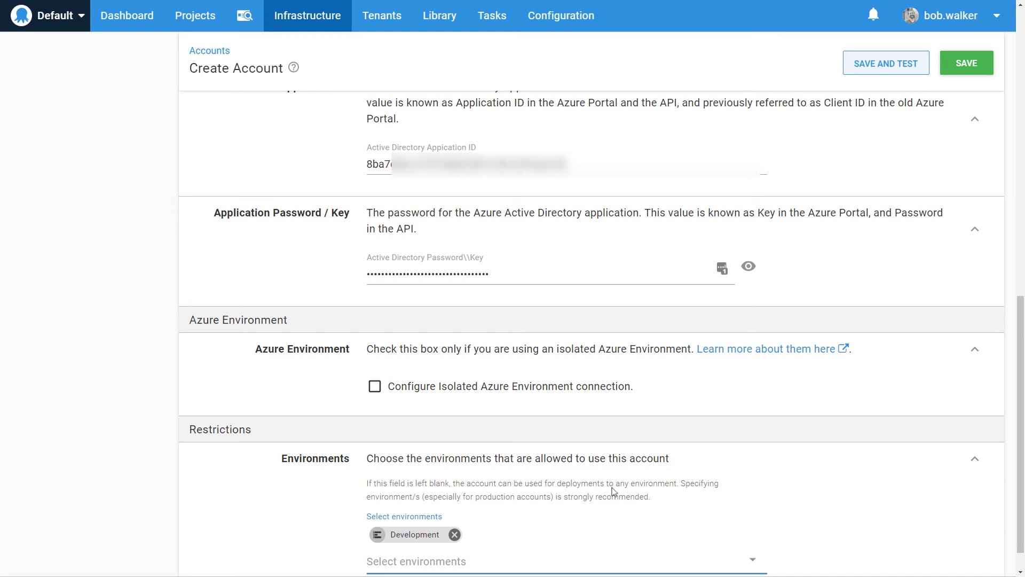